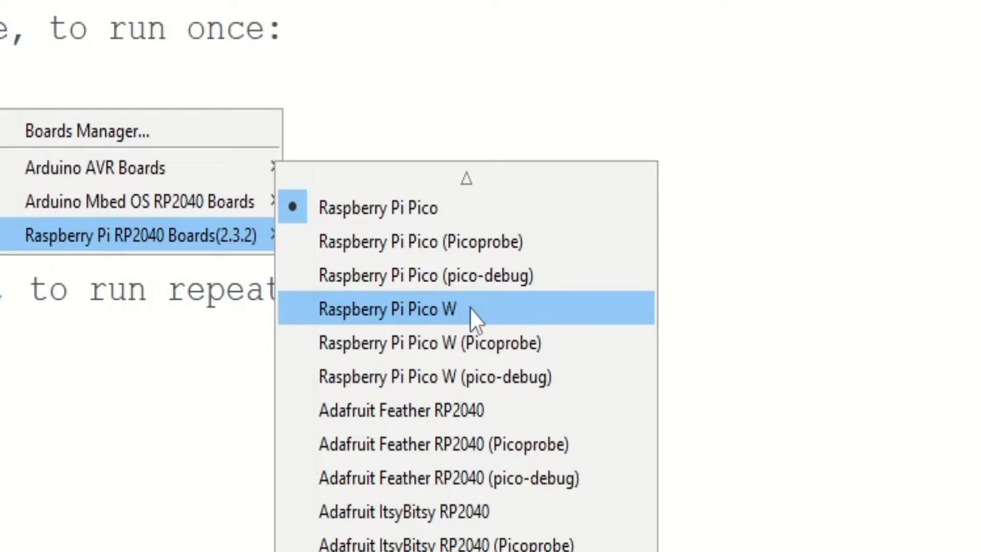
# Choose Raspberry Pi Pico W from the RP2040 Boards (2.3.2) list as the target
pyautogui.click(386, 309)
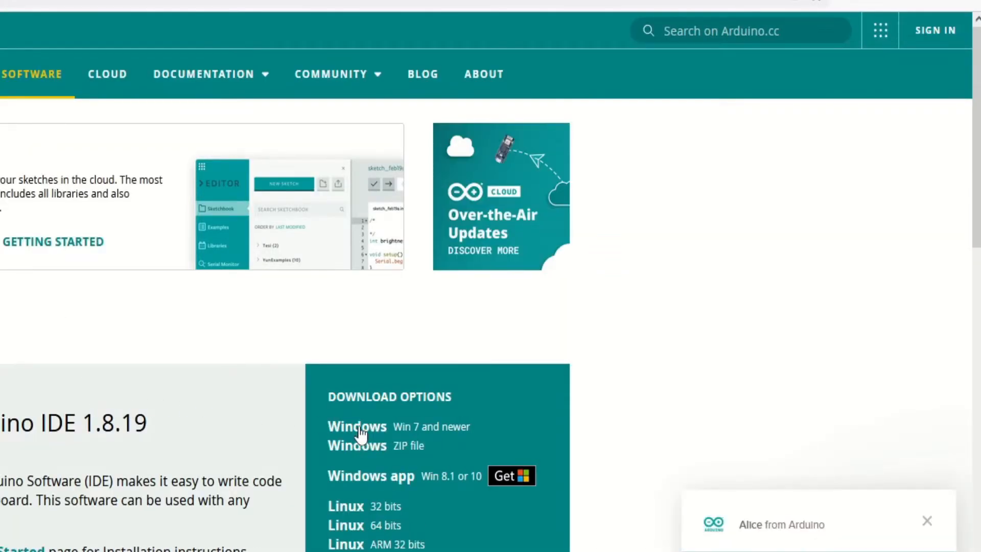
# Download the Windows installer for Arduino IDE 1.8.19 and install with all components checked
pyautogui.click(356, 427)
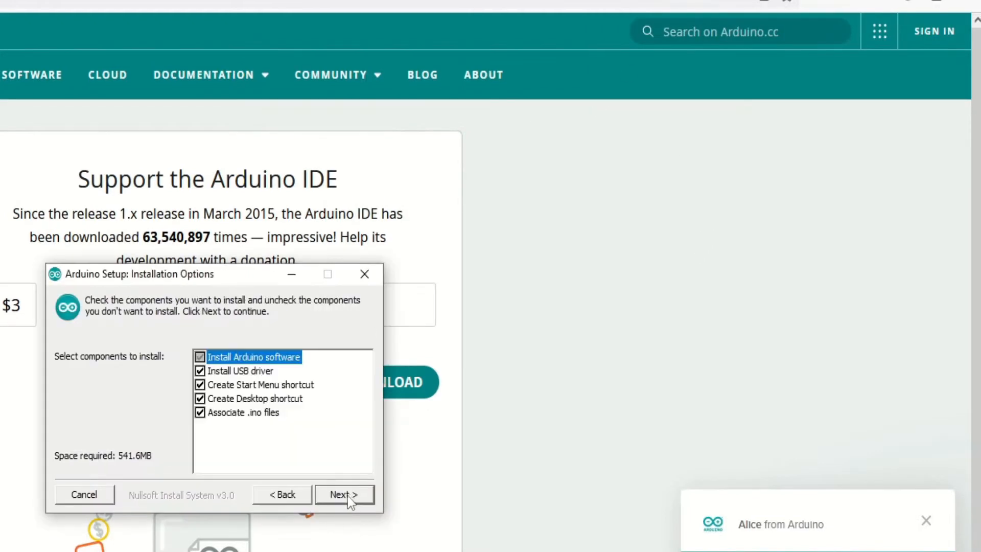
pyautogui.click(343, 495)
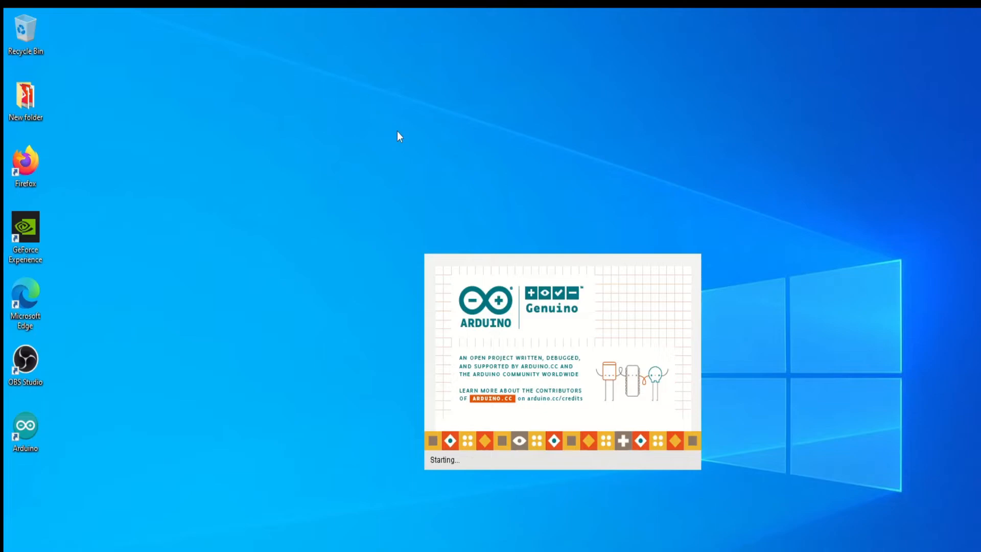
# Add the package_rp2040_index.json URL to Additional Boards Manager URLs in Preferences
pyautogui.click(11, 29)
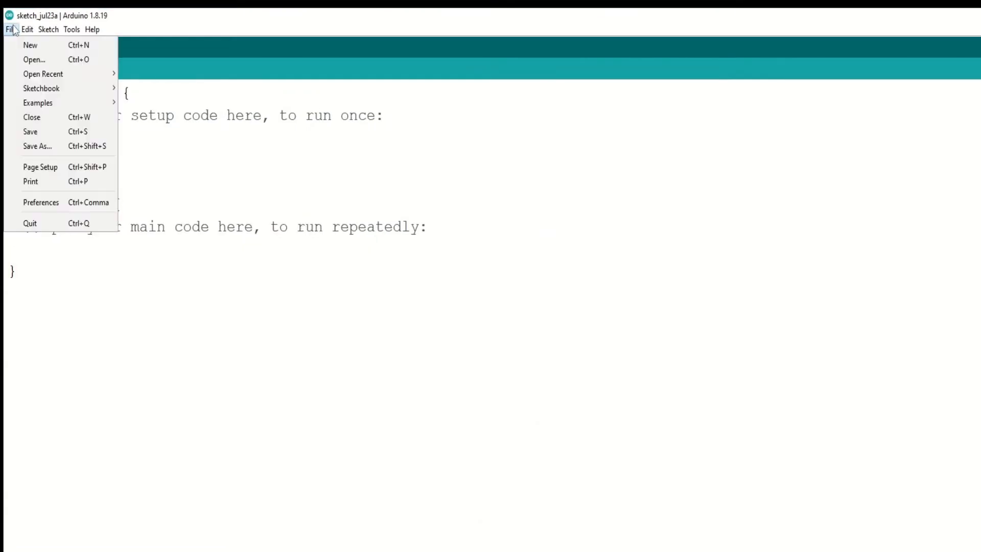
pyautogui.click(41, 202)
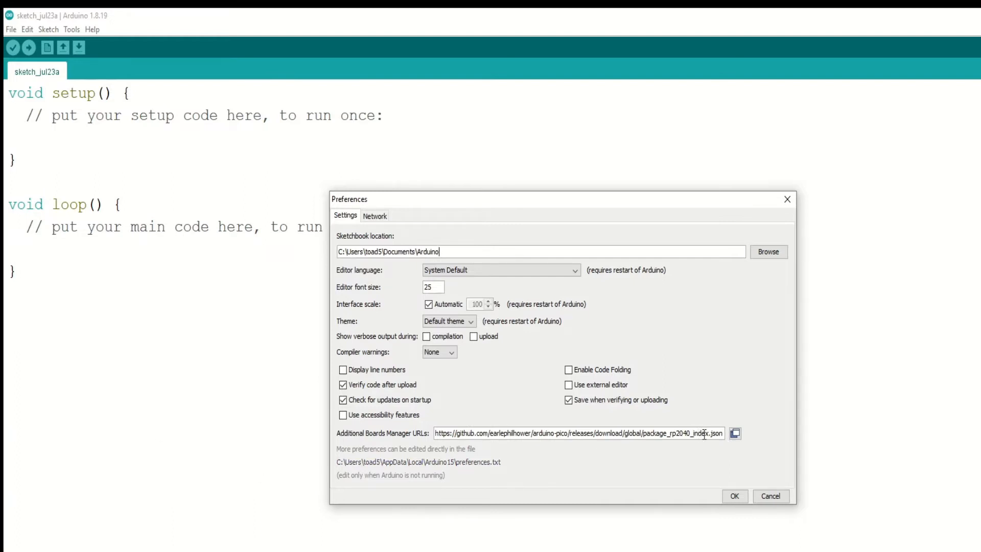
pyautogui.moveTo(696, 462)
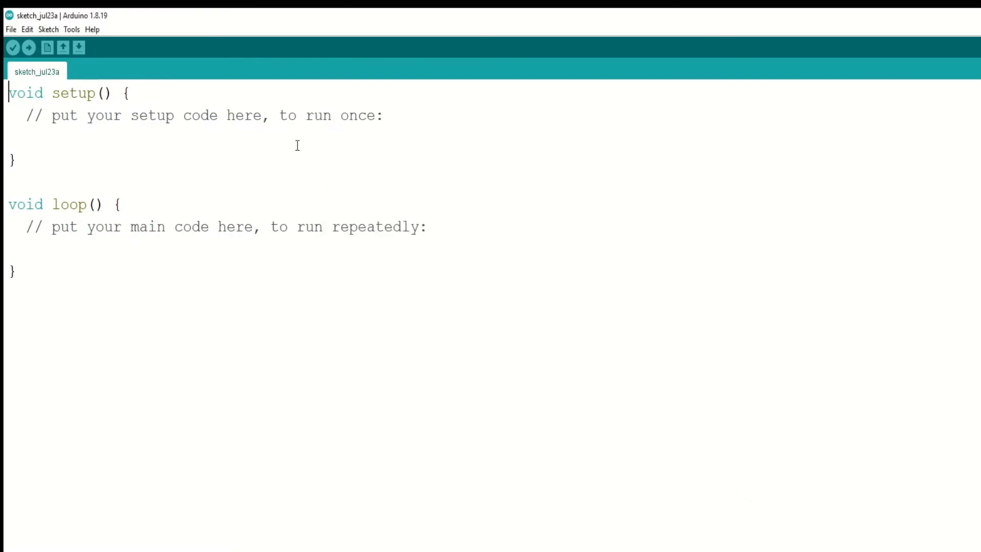
pyautogui.click(71, 28)
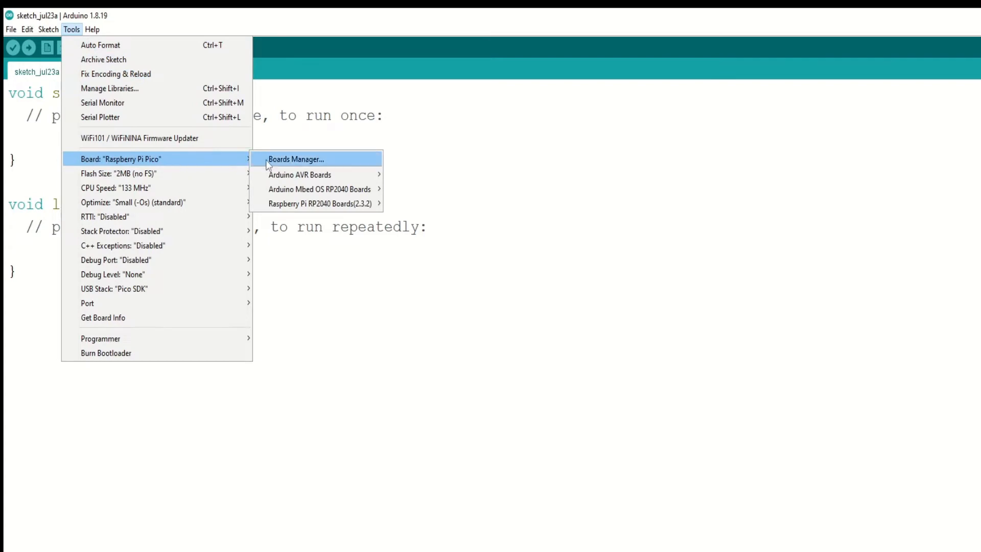
# In Boards Manager search 'rp', install Raspberry Pi Pico/RP2040 2.3.2 and close the dialog
pyautogui.click(295, 160)
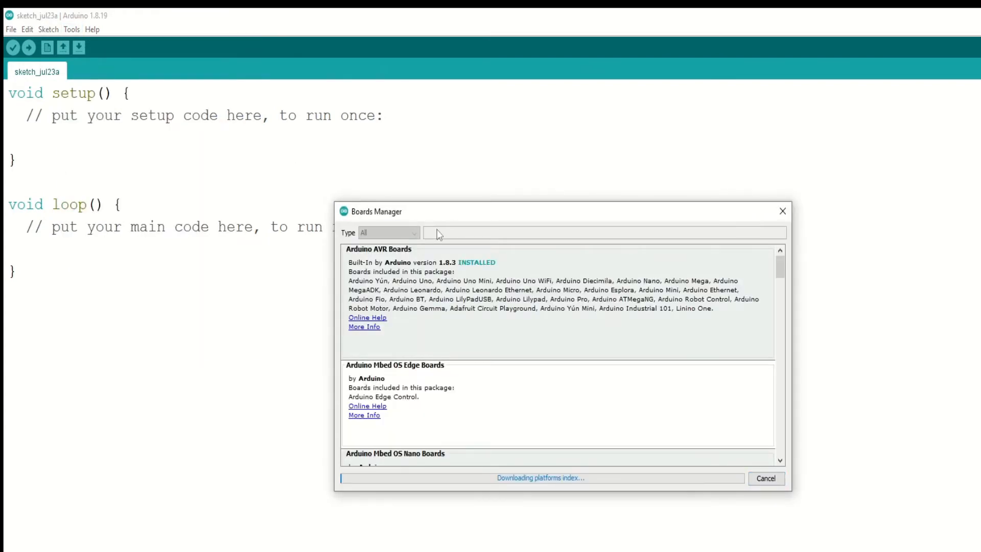
pyautogui.write('r')
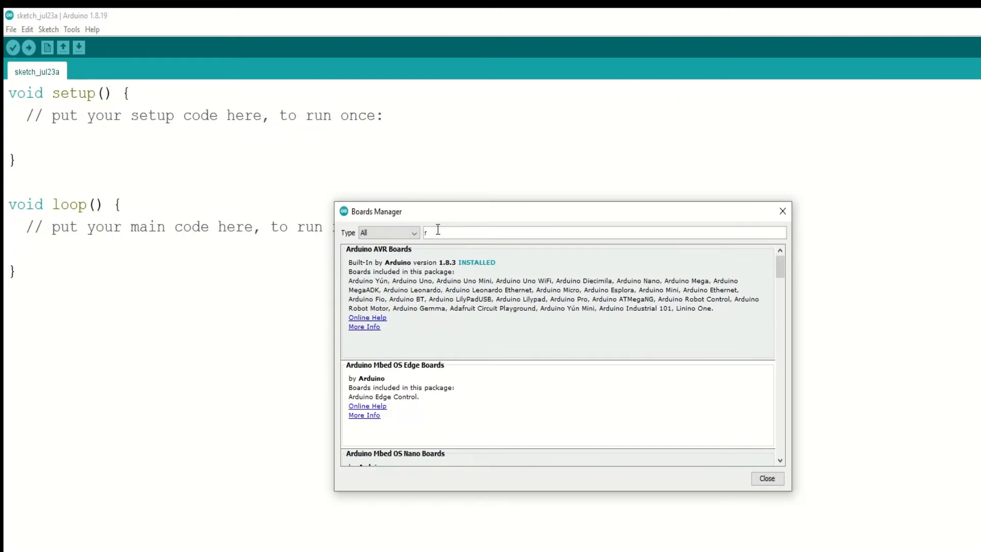
pyautogui.write('p')
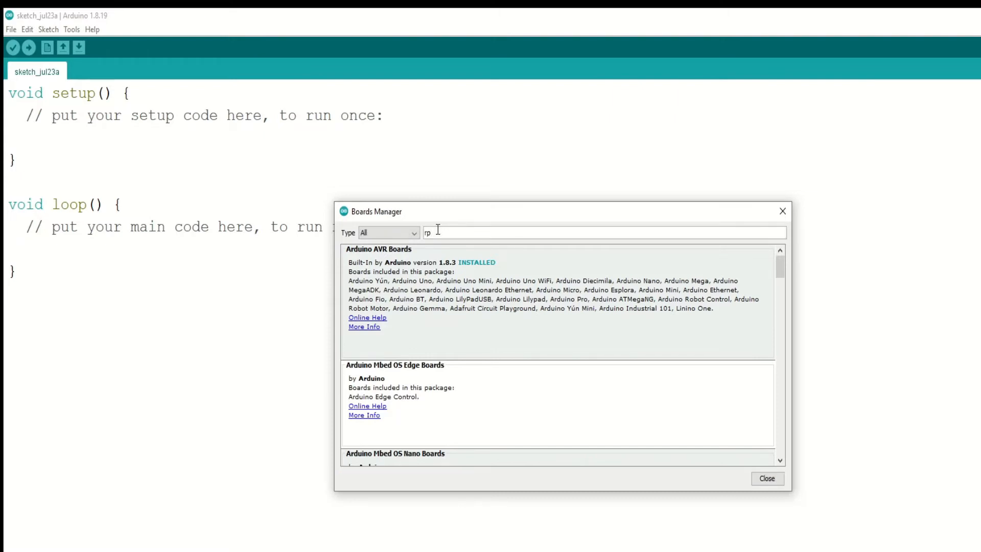
pyautogui.write('rp')
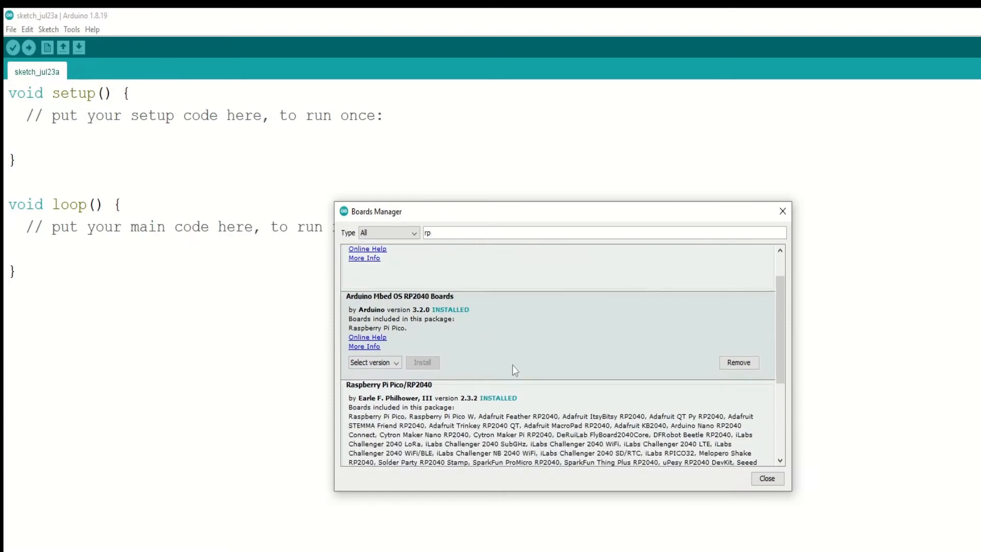
pyautogui.scroll(-3)
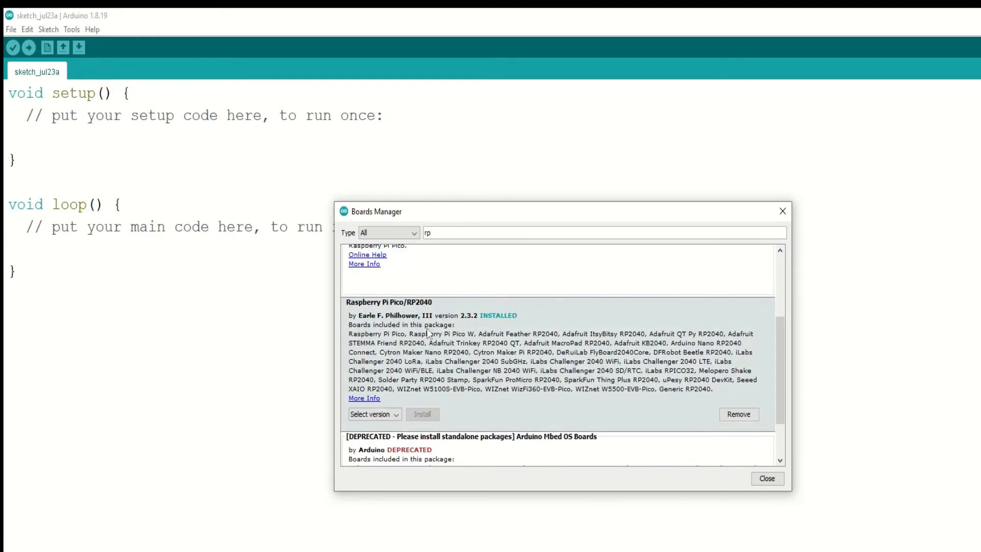
pyautogui.moveTo(478, 342)
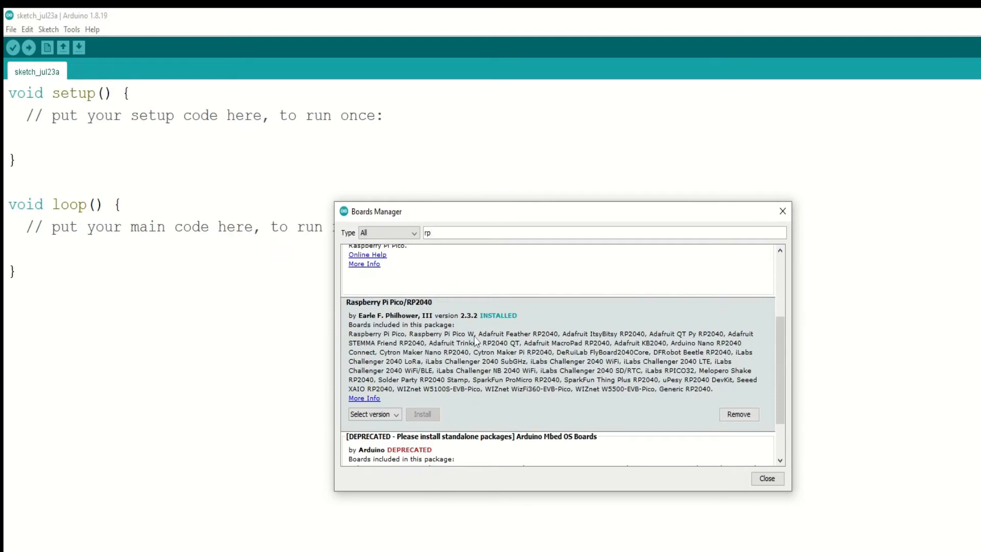
pyautogui.moveTo(711, 414)
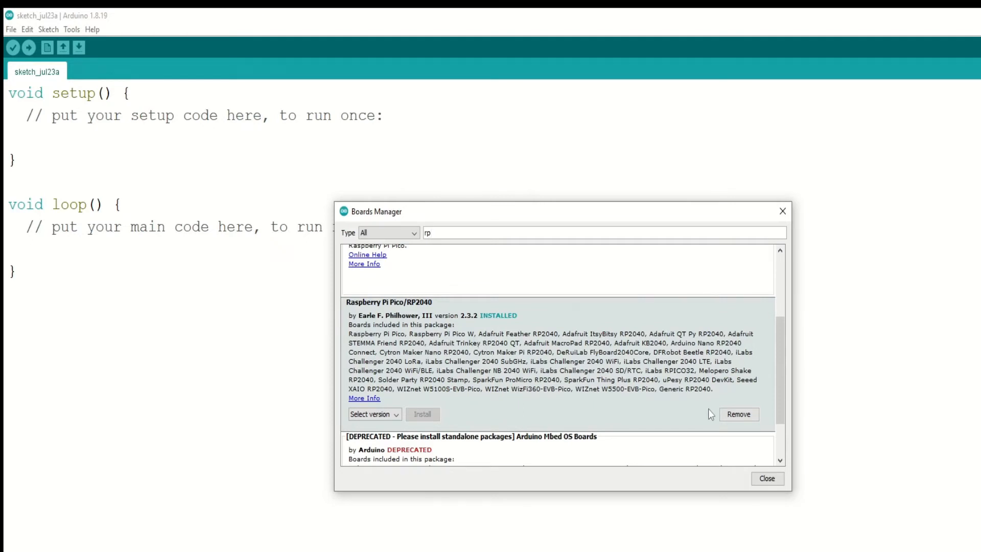
pyautogui.click(72, 30)
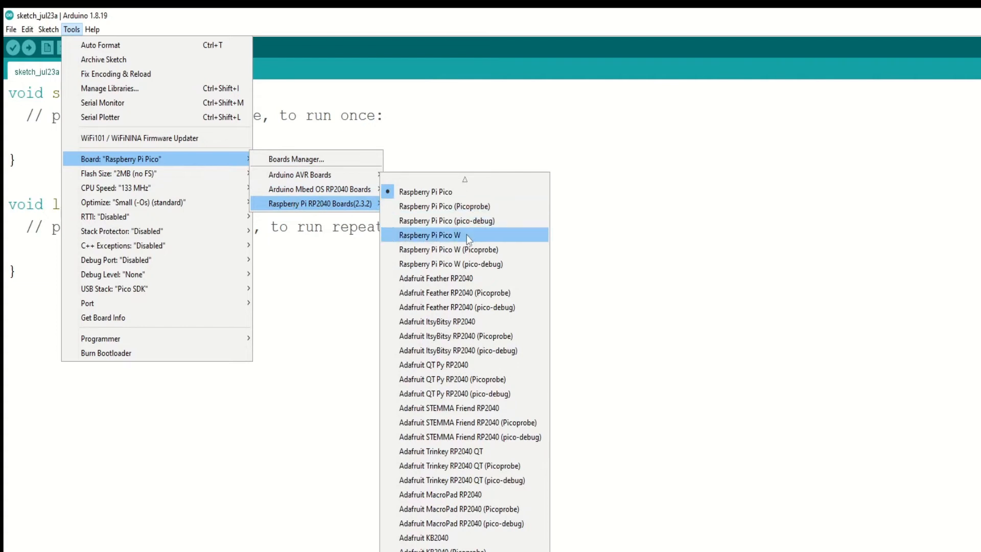
# Select Raspberry Pi Pico W under Raspberry Pi RP2040 Boards (2.3.2)
pyautogui.click(429, 235)
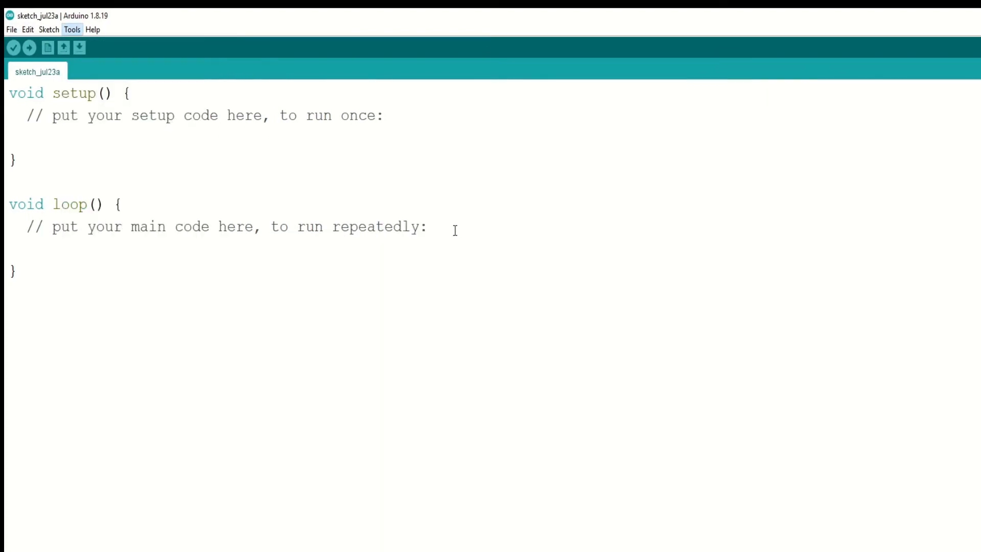
pyautogui.moveTo(10, 29)
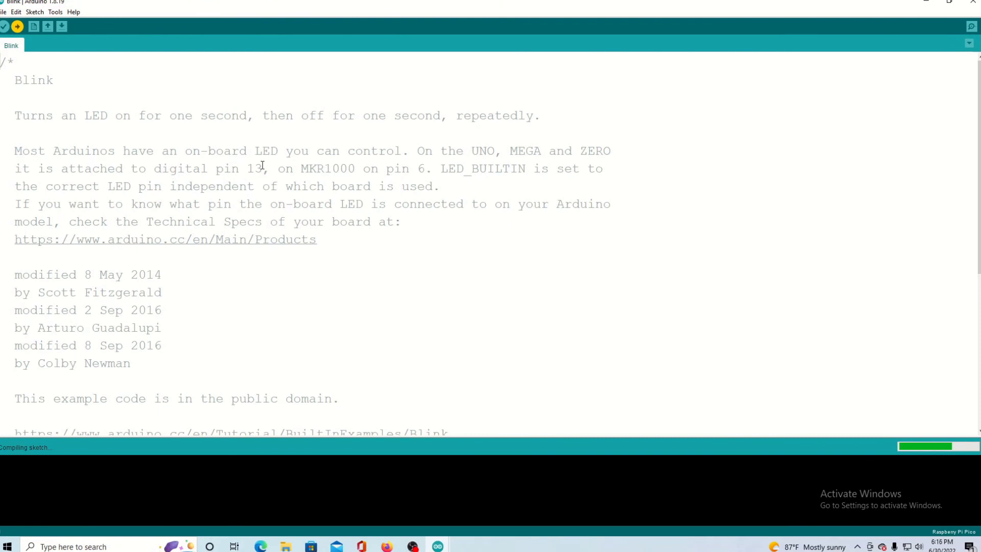
# Upload the Blink example to the Pico W and wait for Done uploading
pyautogui.click(18, 26)
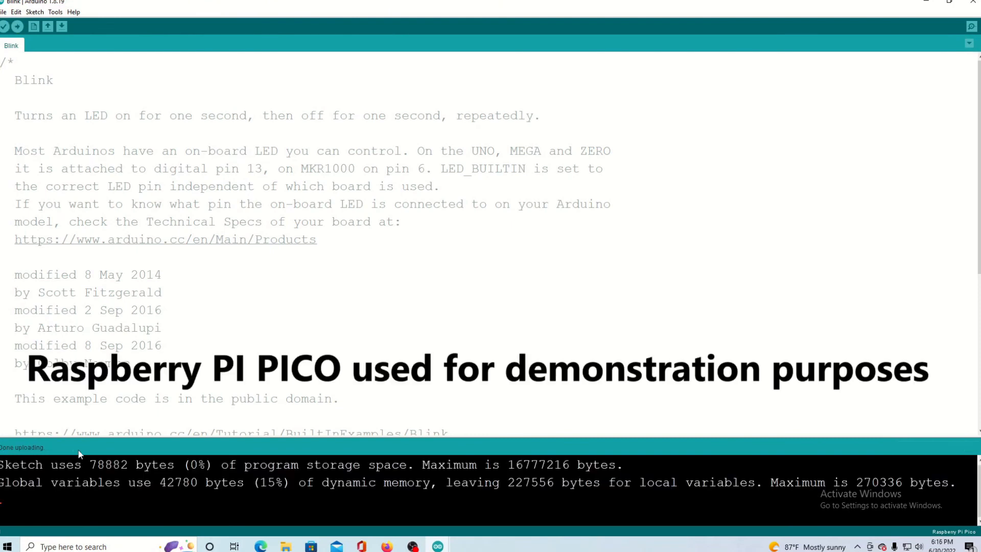